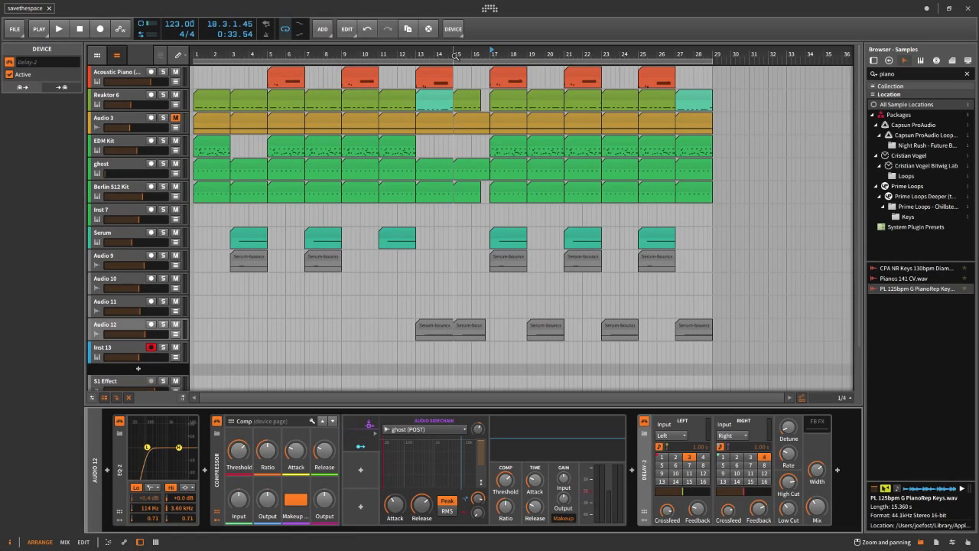
# Audition the arrangement briefly, then hide the device panel so the Master and Transport tracks show.
pyautogui.click(59, 27)
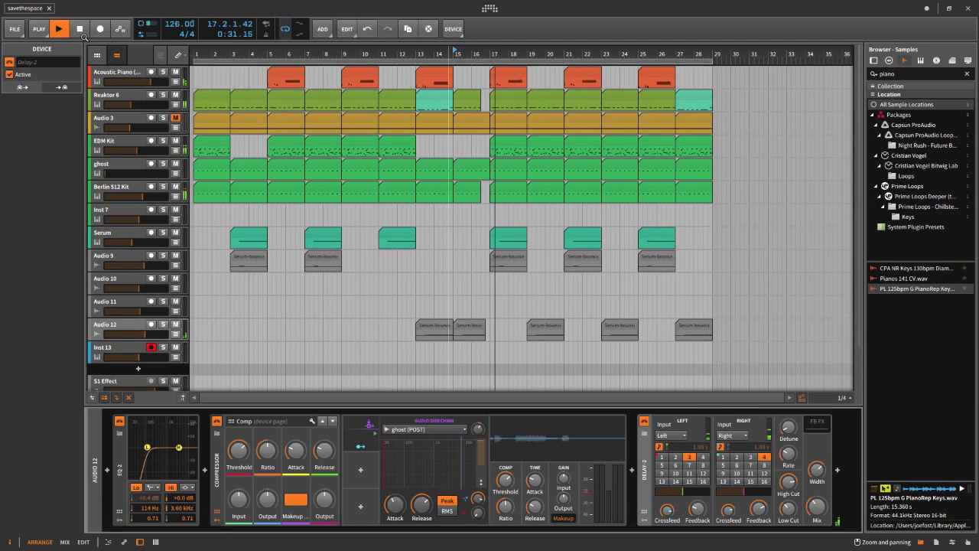
pyautogui.click(58, 29)
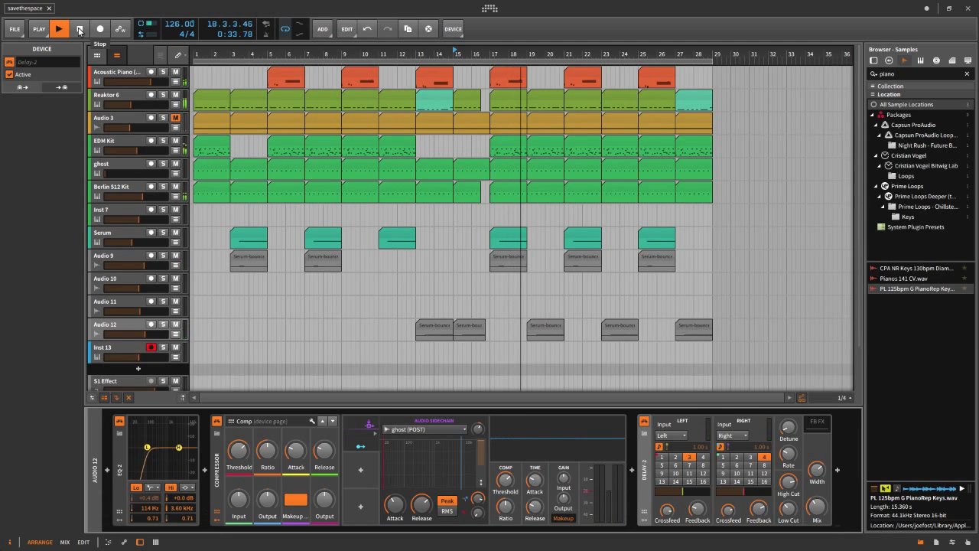
pyautogui.click(58, 29)
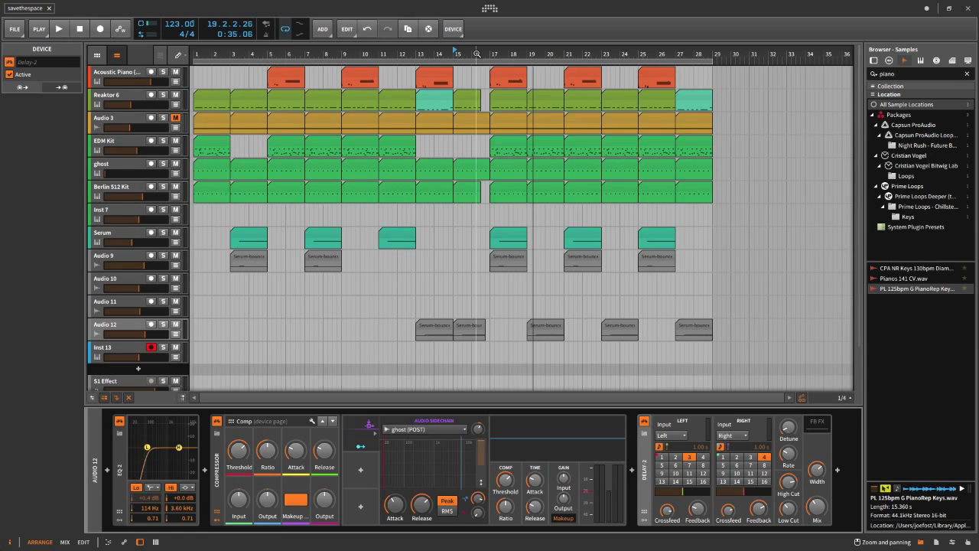
pyautogui.click(110, 321)
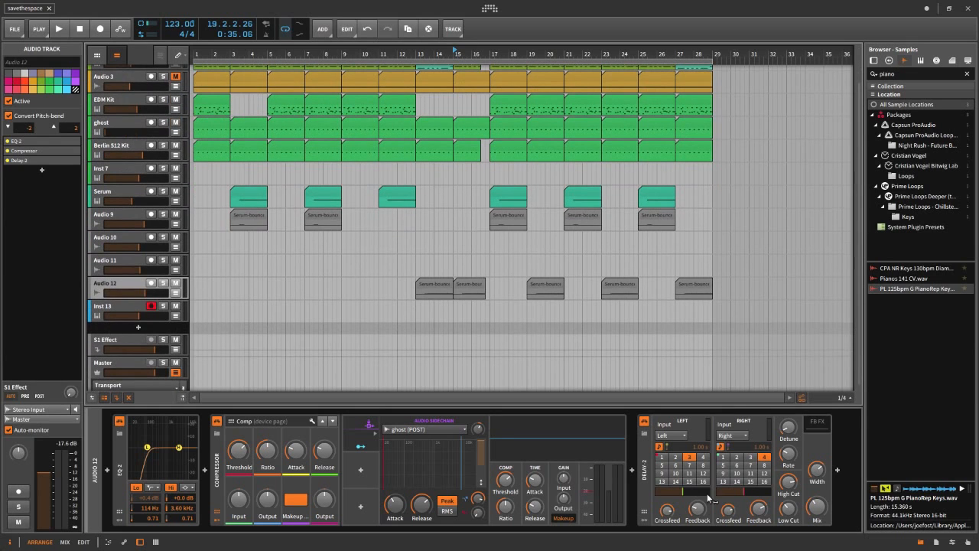
pyautogui.moveTo(135, 344)
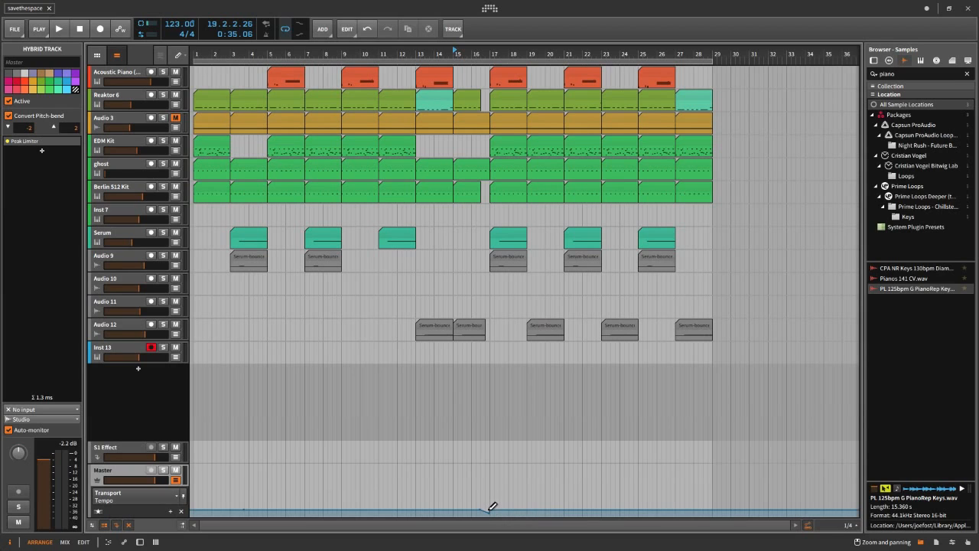
pyautogui.moveTo(114, 483)
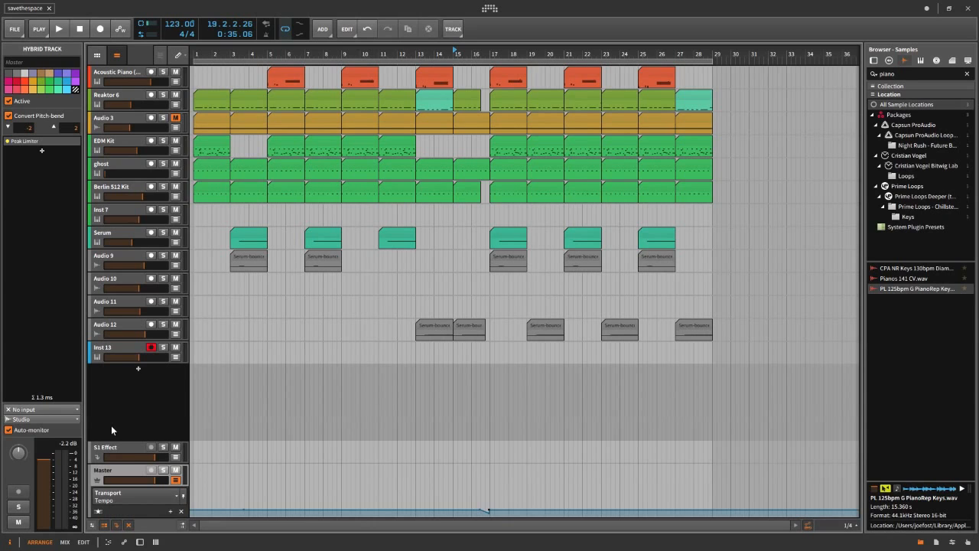
pyautogui.moveTo(111, 474)
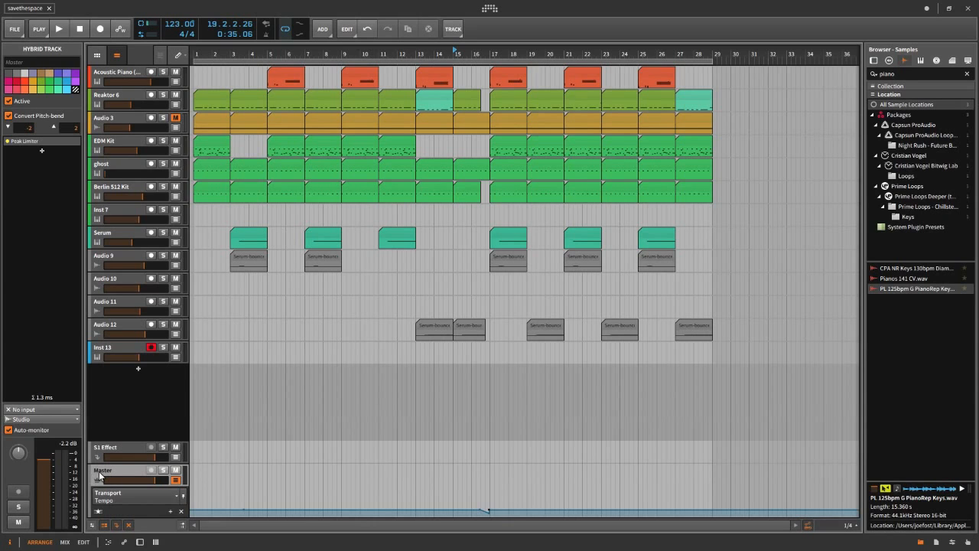
pyautogui.moveTo(176, 482)
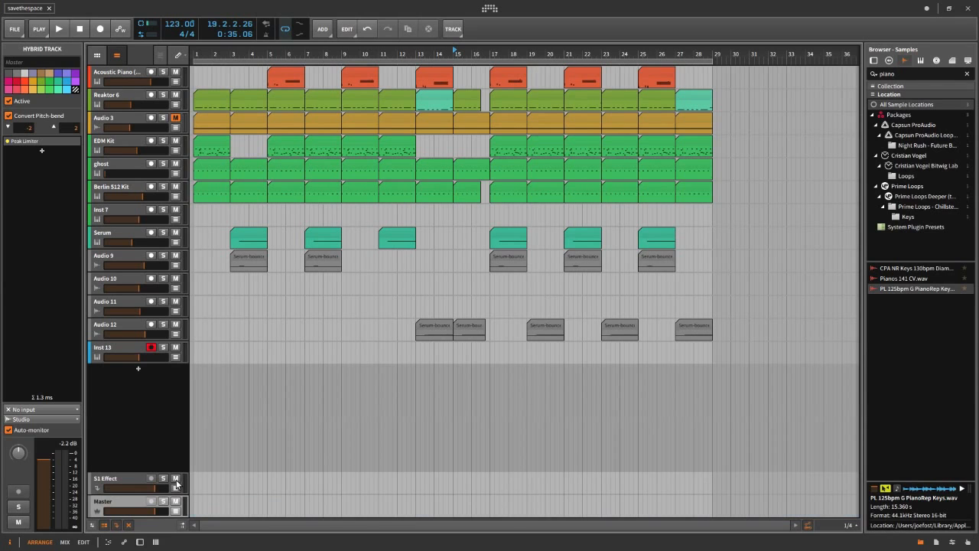
pyautogui.moveTo(175, 511)
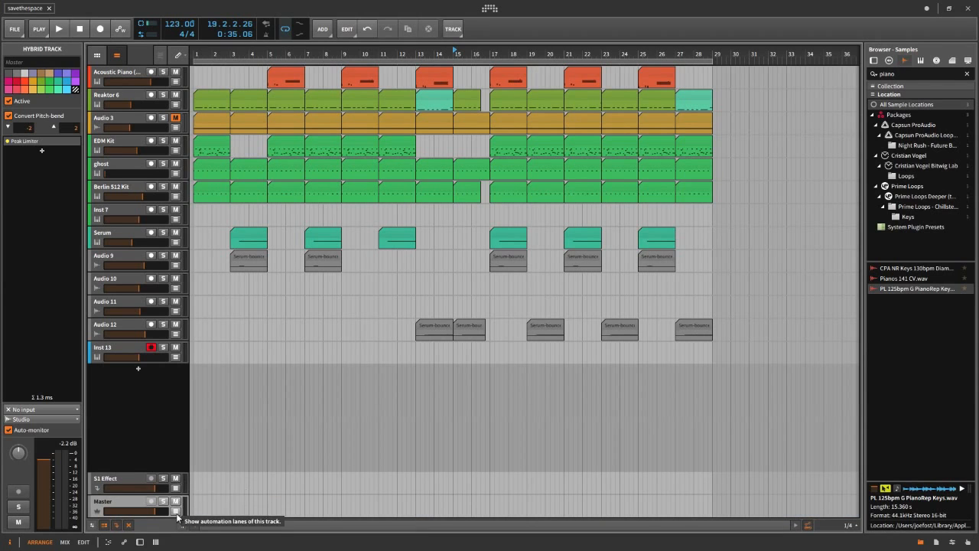
# Reveal the Master track's automation lanes so its tempo lane becomes available.
pyautogui.click(174, 510)
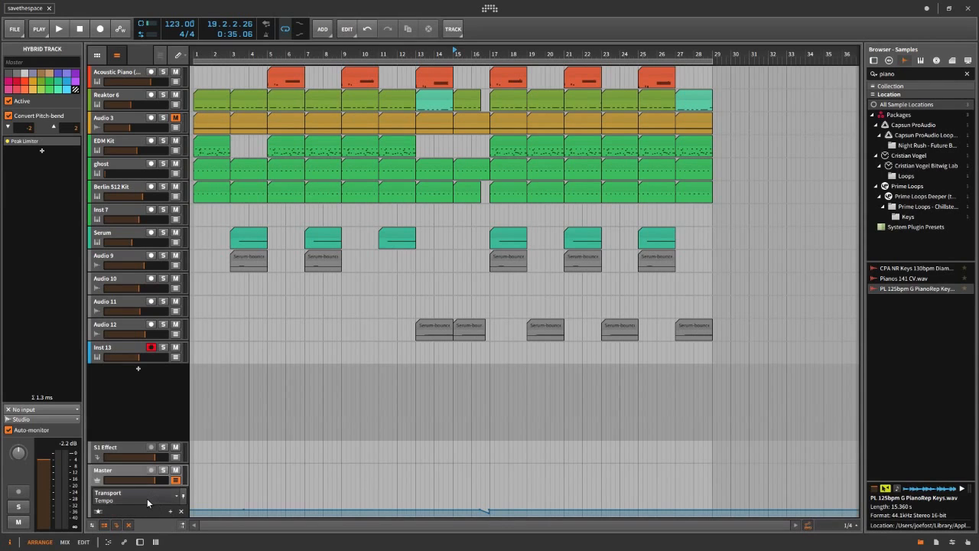
pyautogui.moveTo(117, 413)
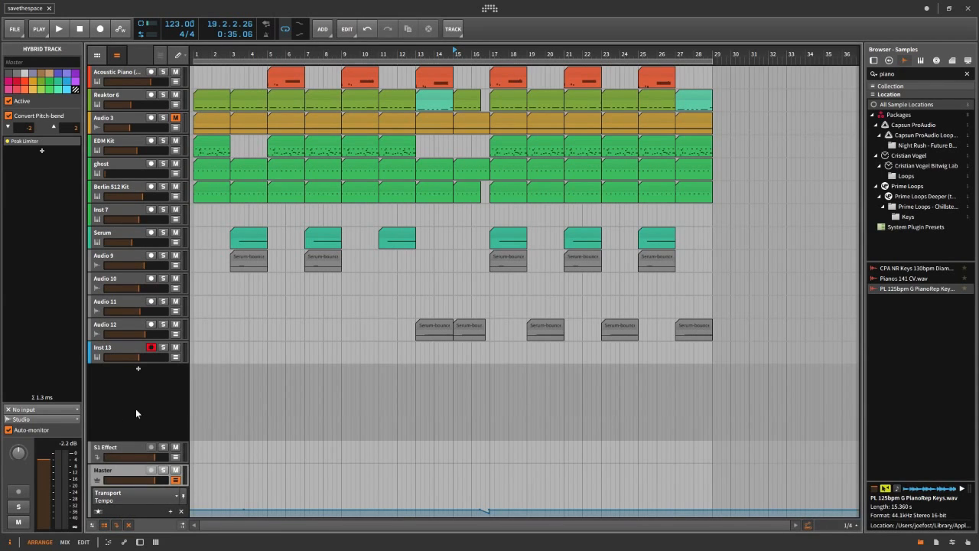
# Select the Pen Tool from the arrangement toolbar to draw tempo automation points.
pyautogui.click(178, 55)
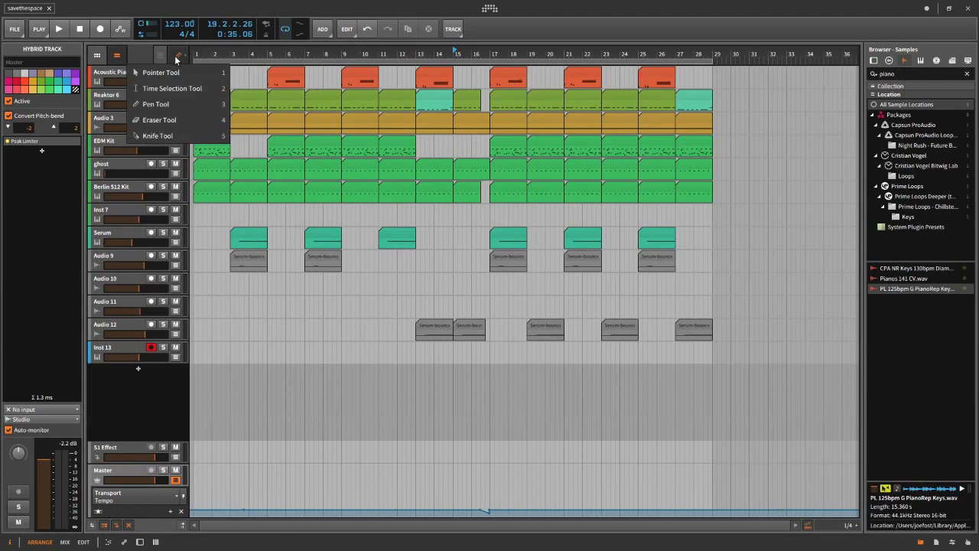
pyautogui.click(156, 104)
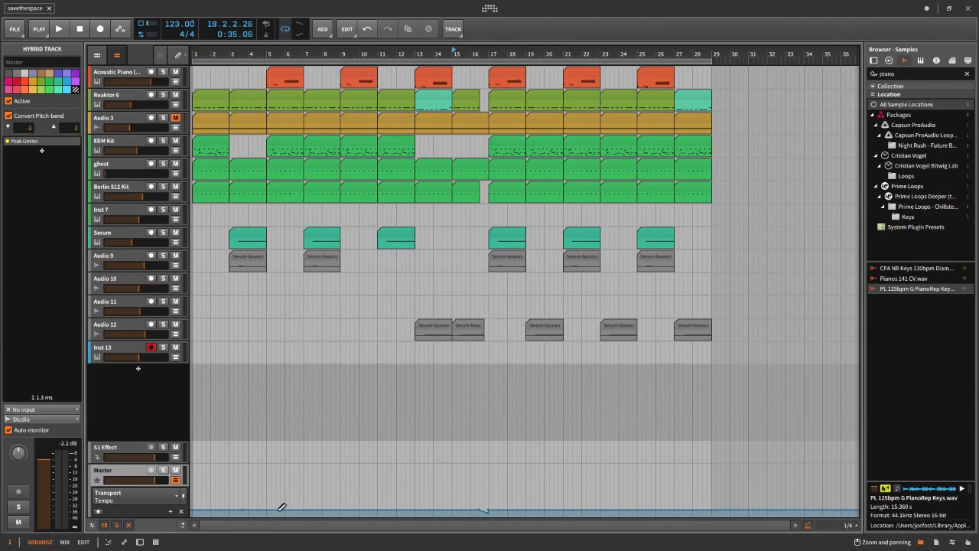
pyautogui.moveTo(330, 505)
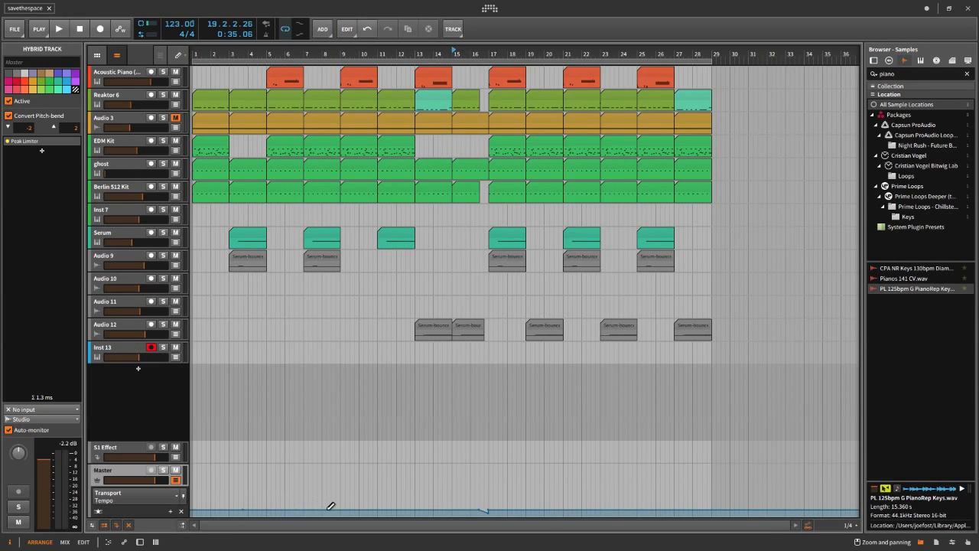